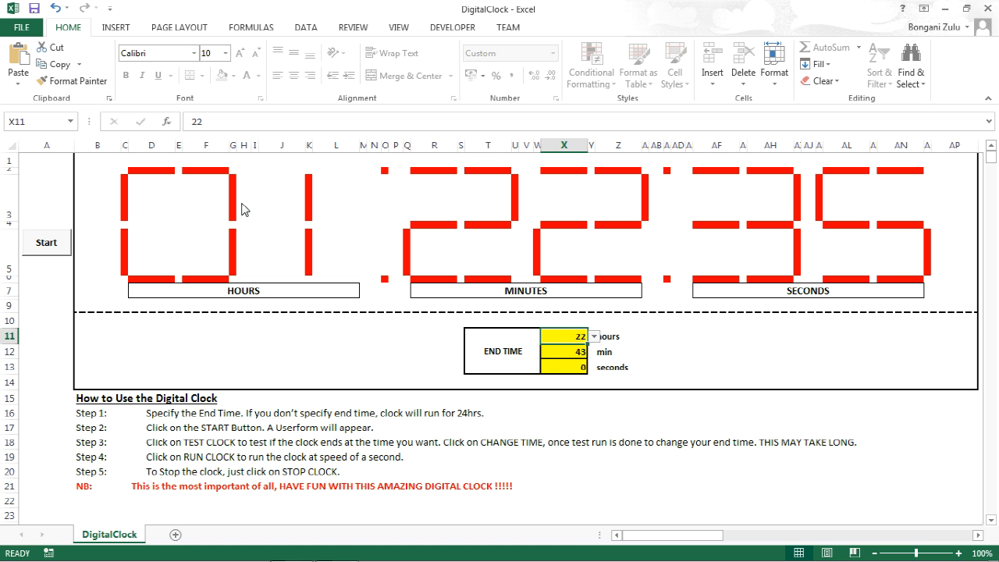
# Clear the end time's hours, leaving it set to 43 minutes and 0 seconds.
pyautogui.click(593, 337)
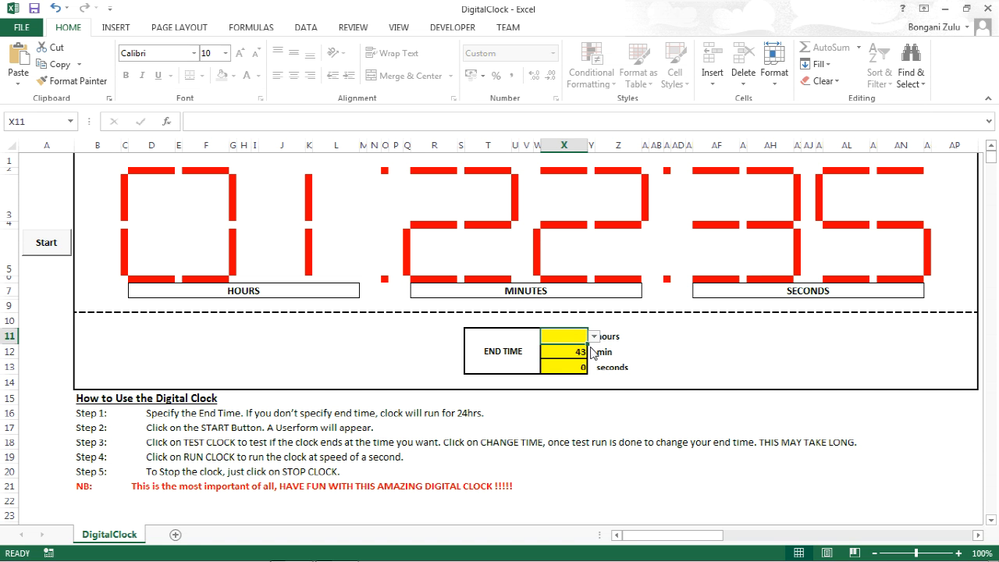
pyautogui.click(593, 335)
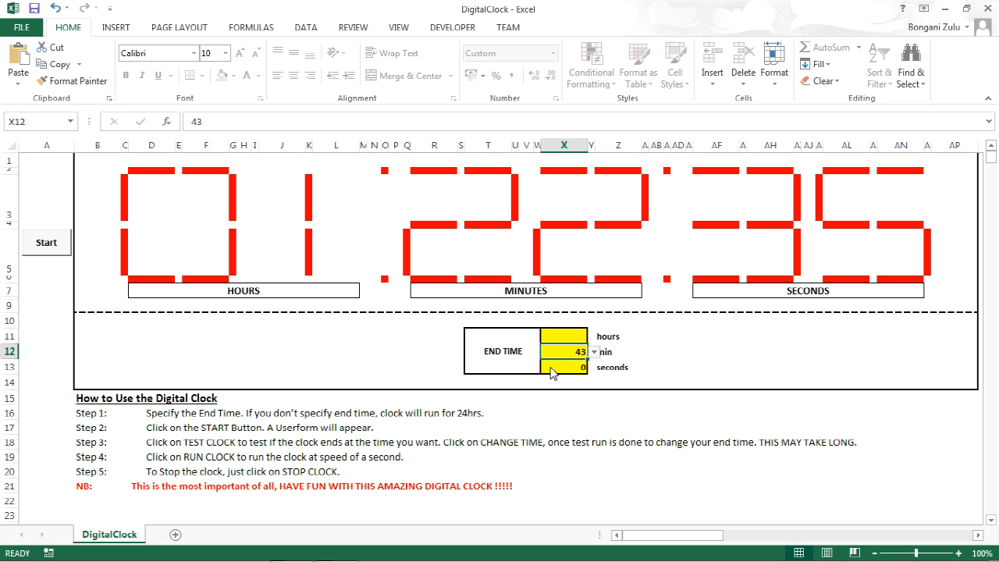
pyautogui.moveTo(576, 401)
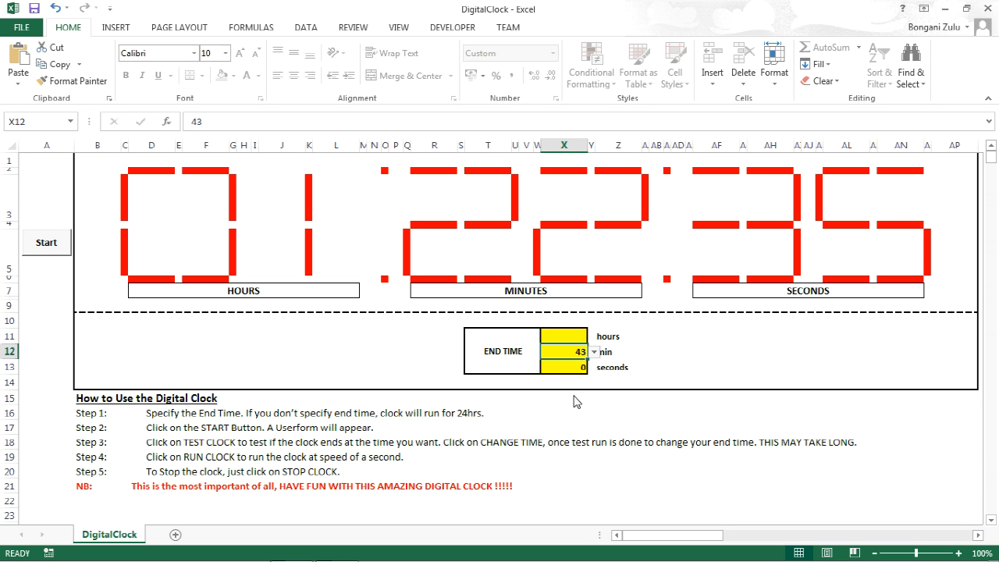
pyautogui.moveTo(602, 363)
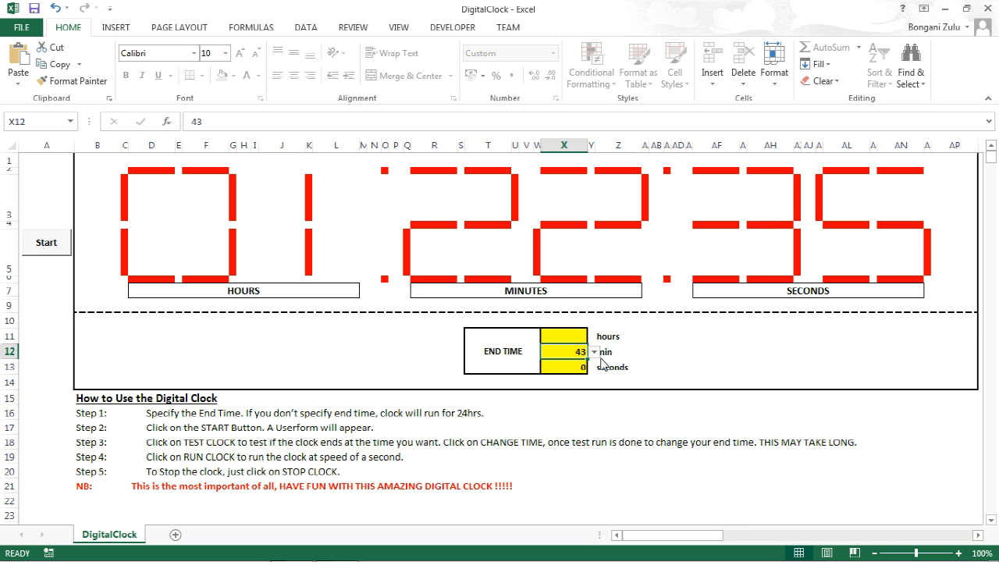
pyautogui.moveTo(593, 372)
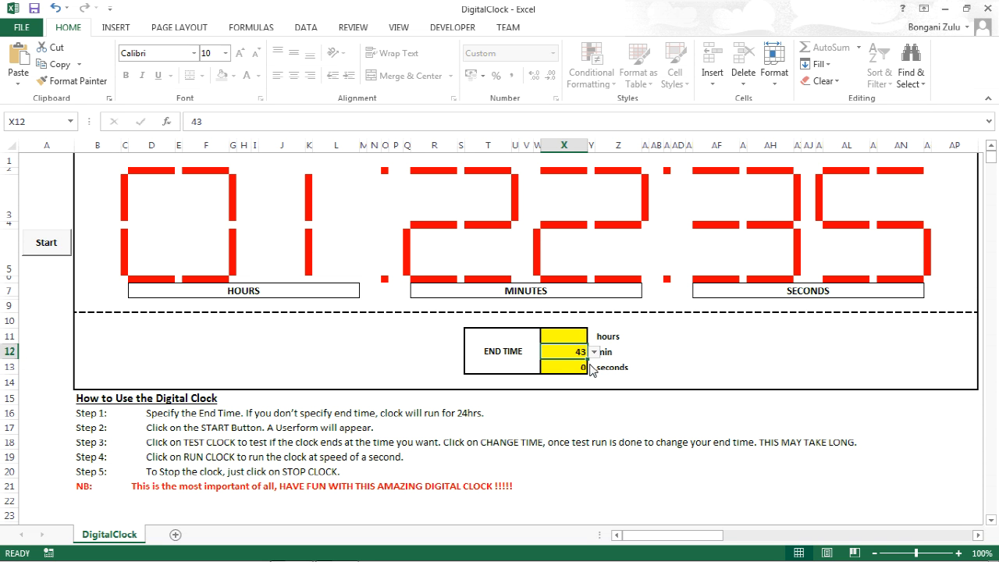
pyautogui.moveTo(131, 443)
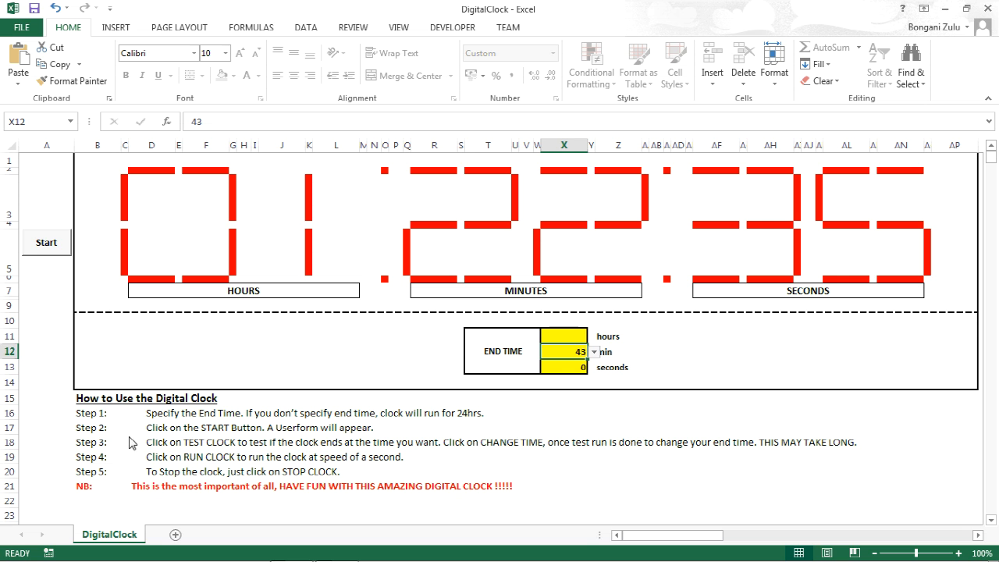
pyautogui.moveTo(199, 439)
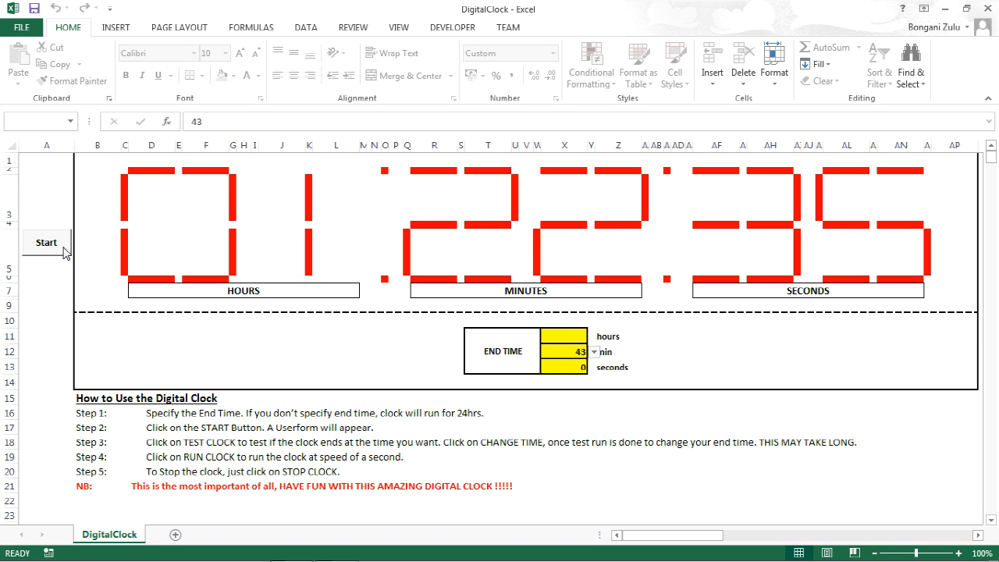
# Start the Digital Clock dashboard from the sheet and run TEST CLOCK twice through to the end time.
pyautogui.click(47, 242)
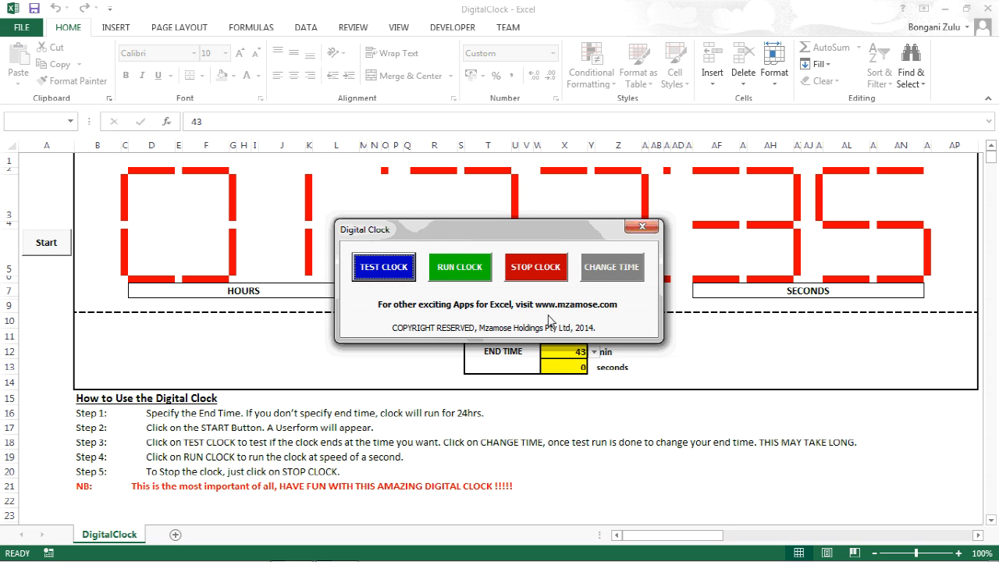
pyautogui.moveTo(437, 231)
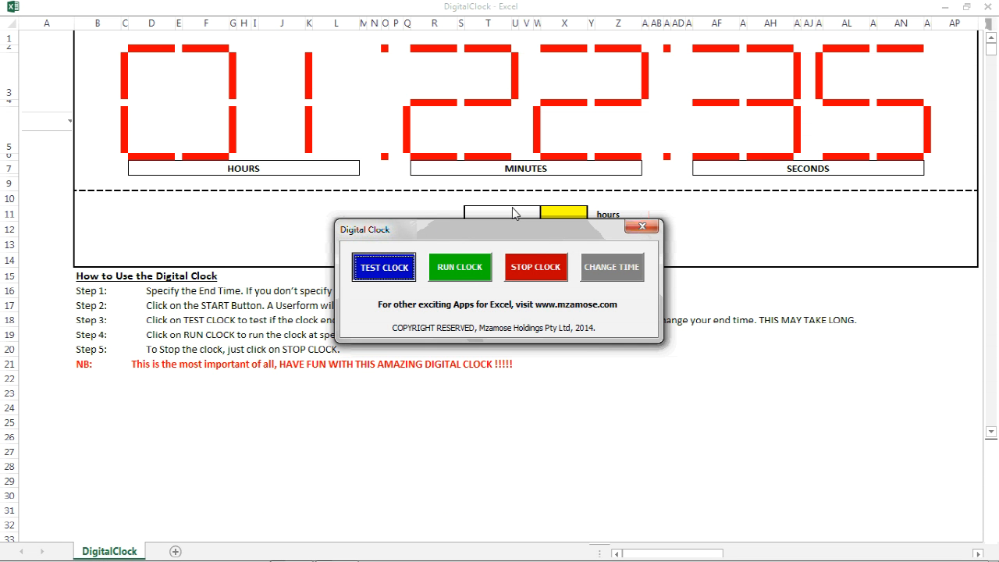
pyautogui.moveTo(435, 262)
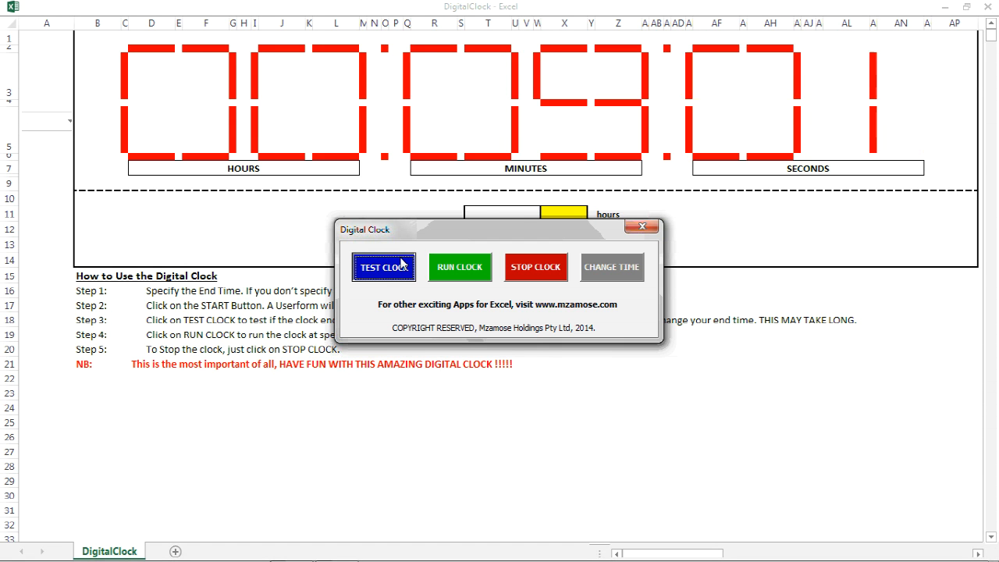
pyautogui.click(384, 267)
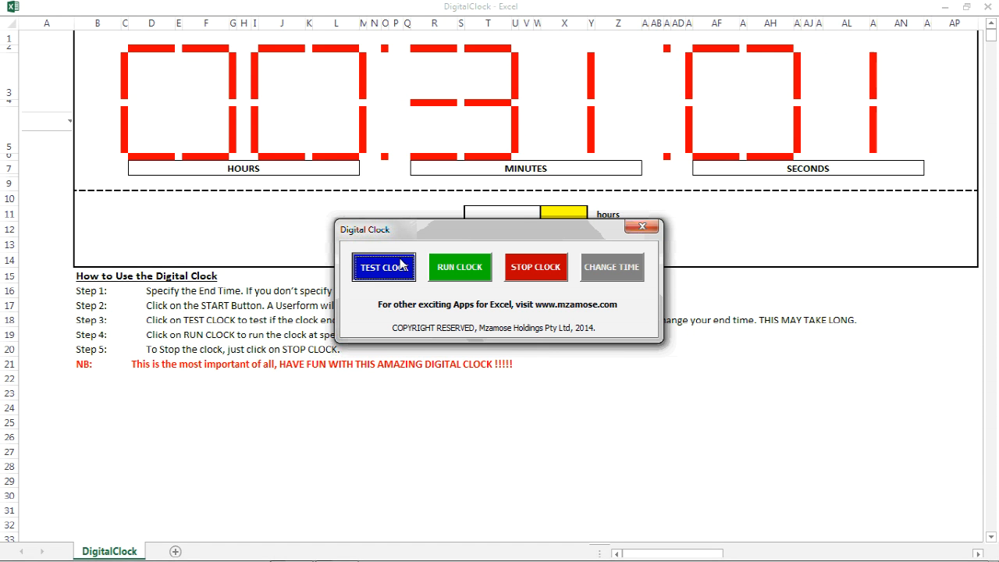
pyautogui.click(384, 266)
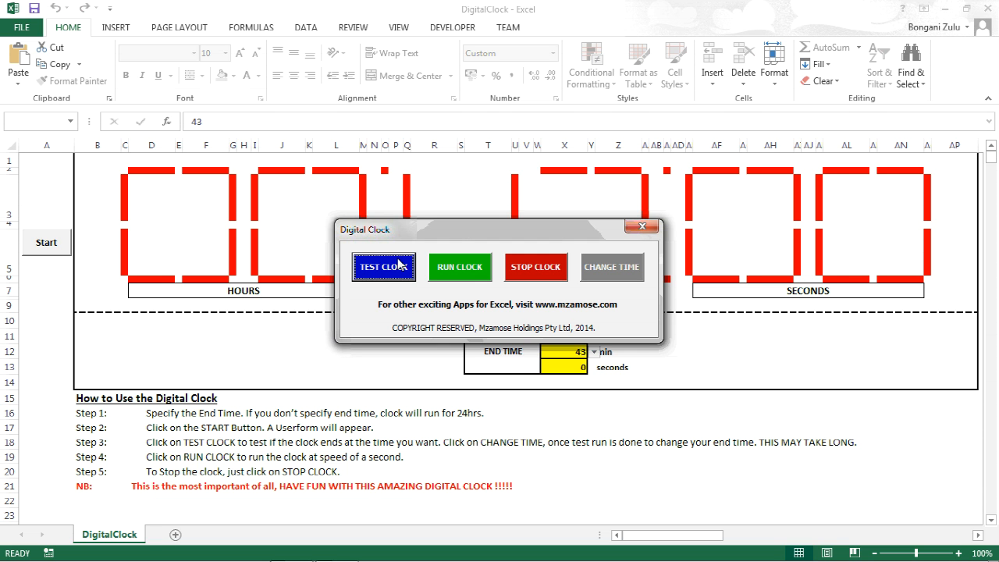
pyautogui.moveTo(419, 265)
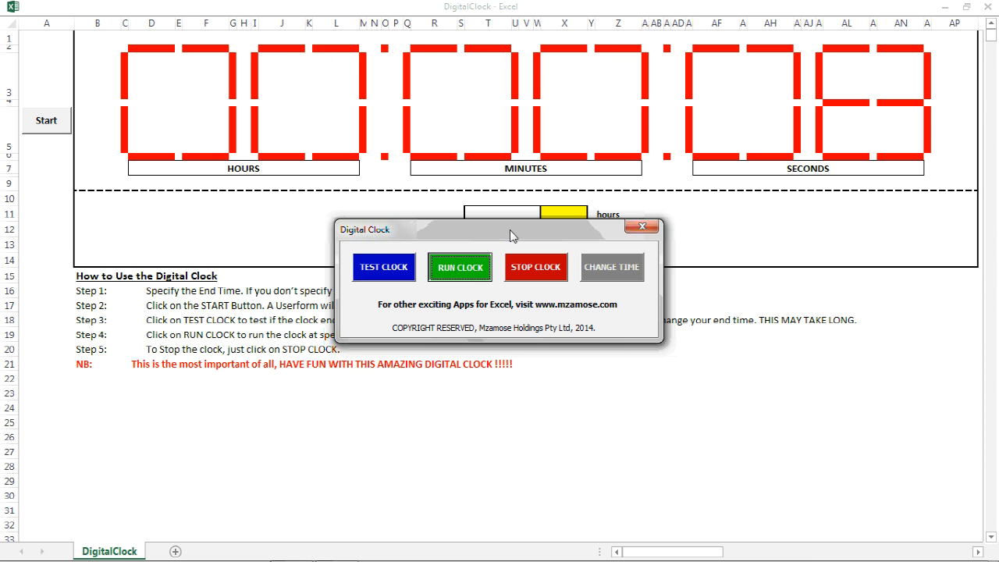
# Run the clock at real speed with the dashboard moved aside, stopping it at 21 seconds.
pyautogui.moveTo(512, 228); pyautogui.dragTo(840, 434)
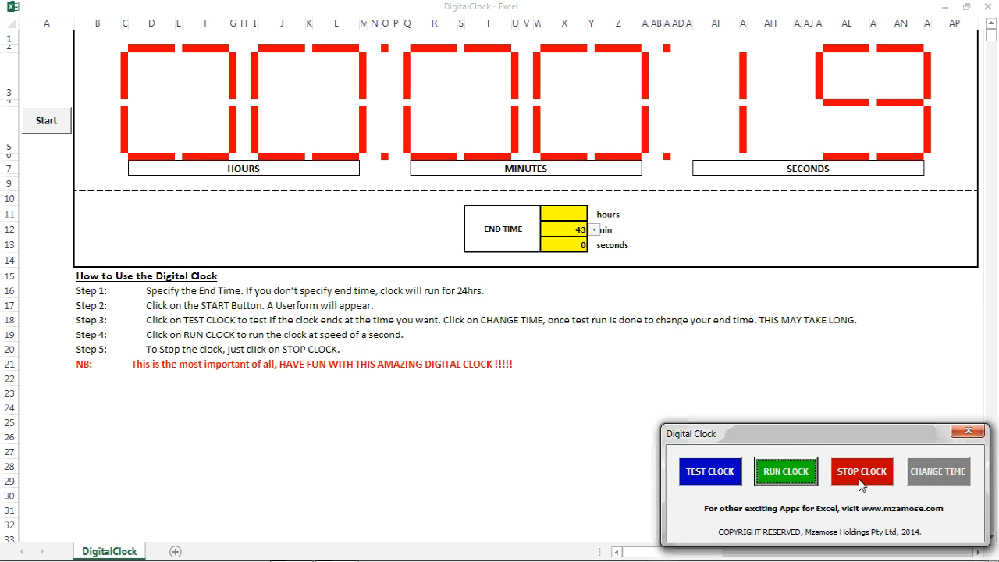
pyautogui.click(861, 471)
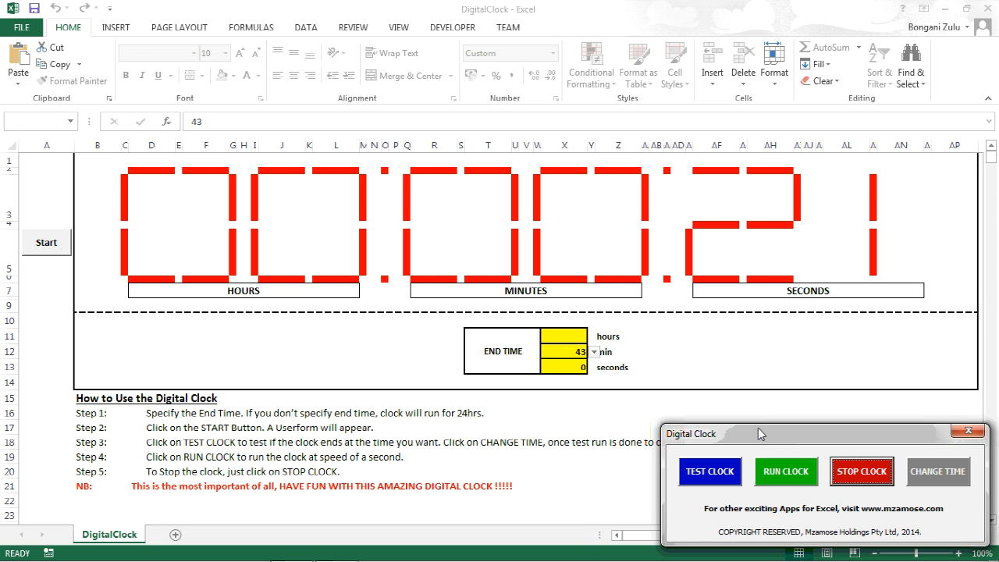
pyautogui.moveTo(840, 456)
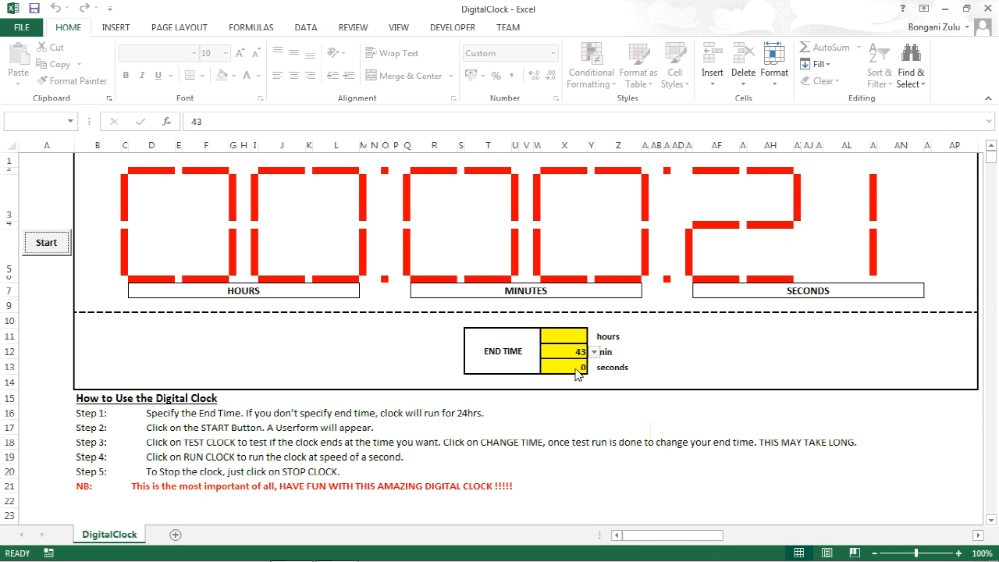
# Show the dropdown list of minute values for the end time in the yellow minutes cell.
pyautogui.click(593, 351)
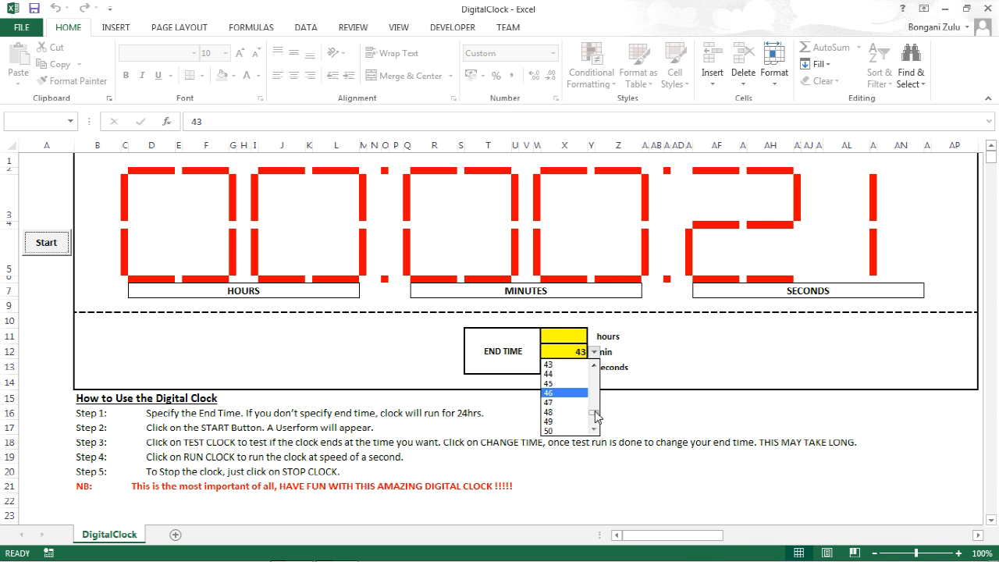